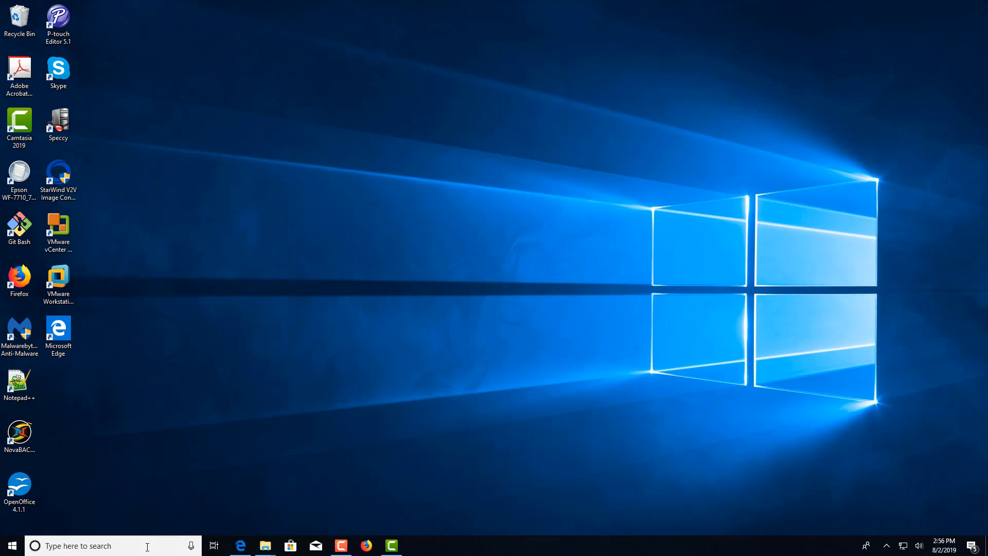
Step: Search Windows for 're' and launch Registry Editor from the results
type("re")
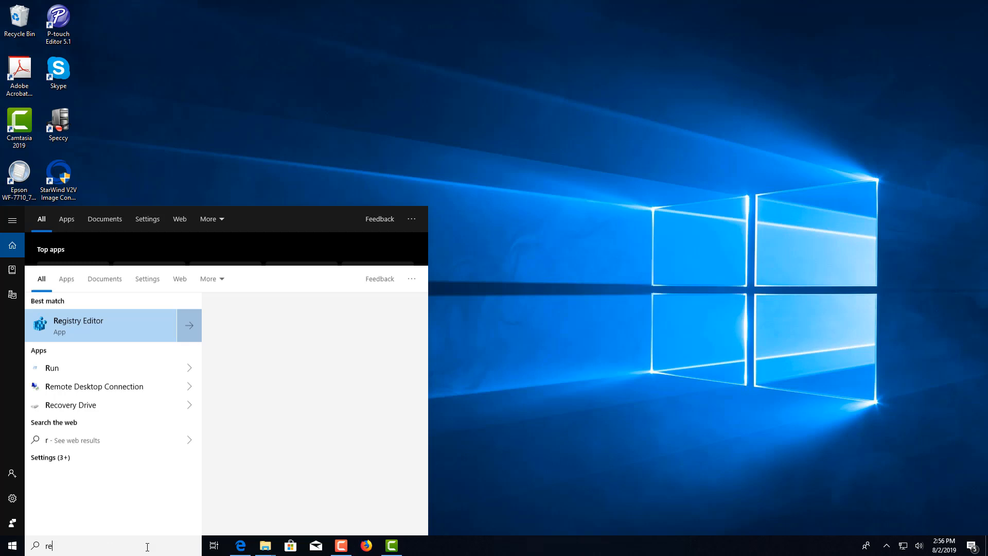
left_click(101, 326)
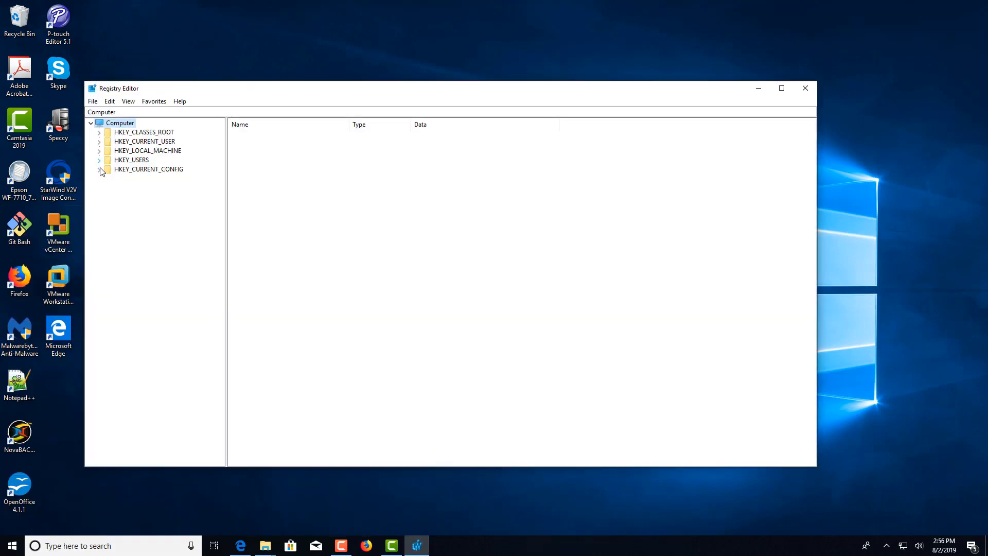
mouse_move(101, 158)
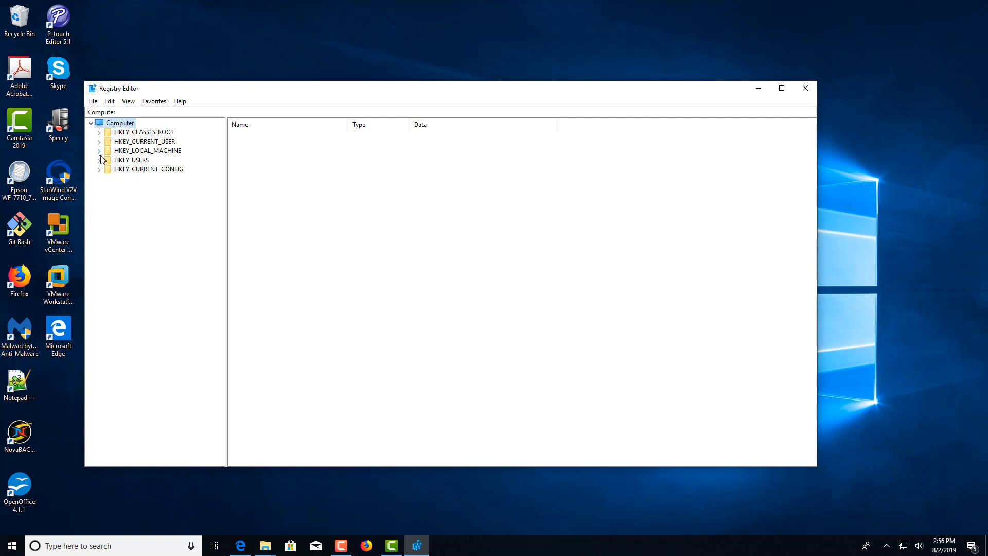
Step: Navigate to HKLM\SOFTWARE\WOW6432Node\Georgia SoftWorks\GSW_SSHD\Parameters in the registry tree
left_click(99, 151)
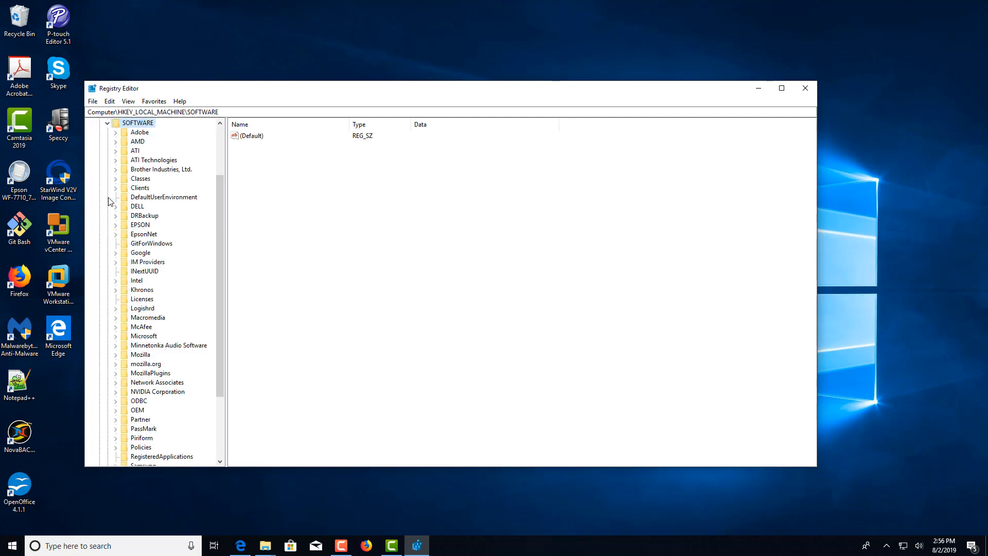
scroll("down", 3)
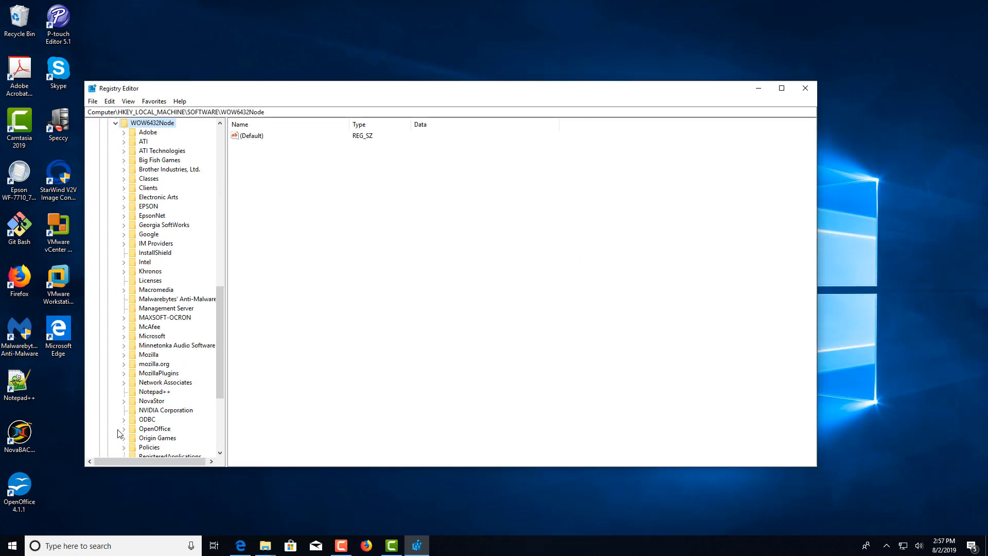
mouse_move(175, 194)
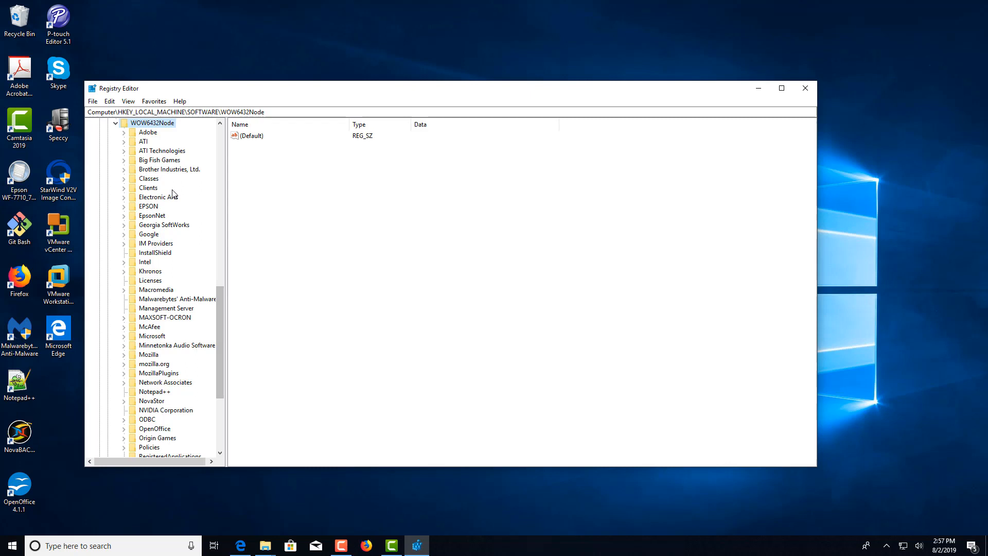
left_click(163, 225)
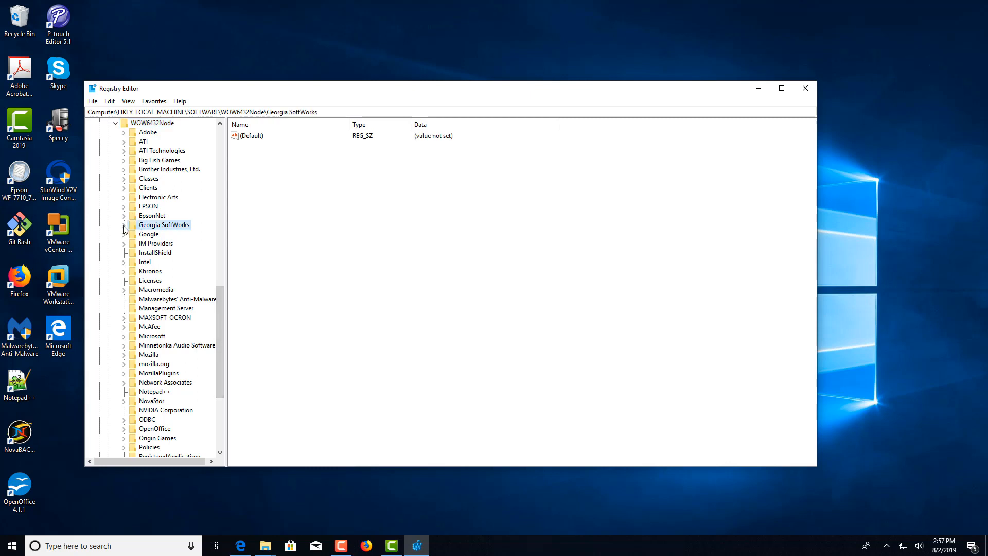
left_click(124, 225)
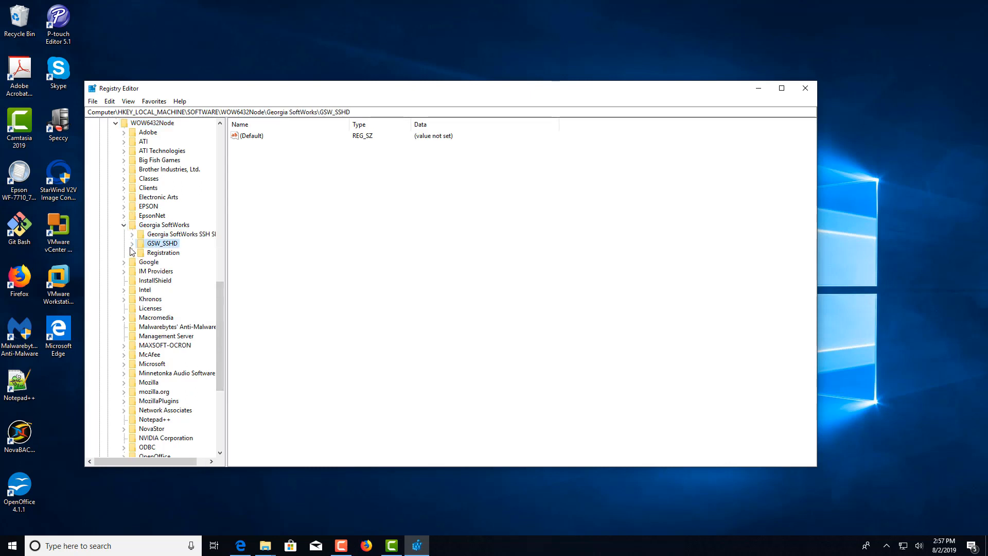
left_click(132, 242)
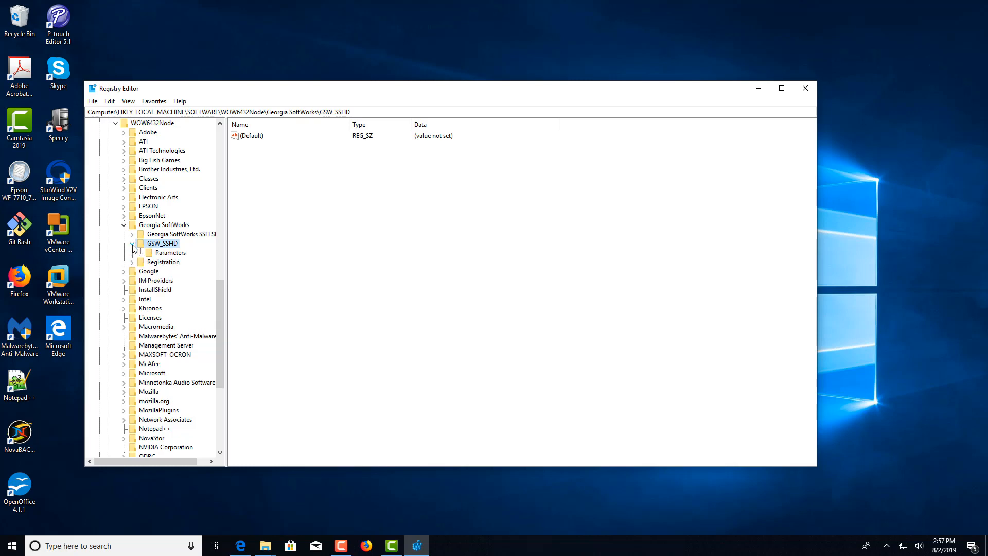
left_click(170, 252)
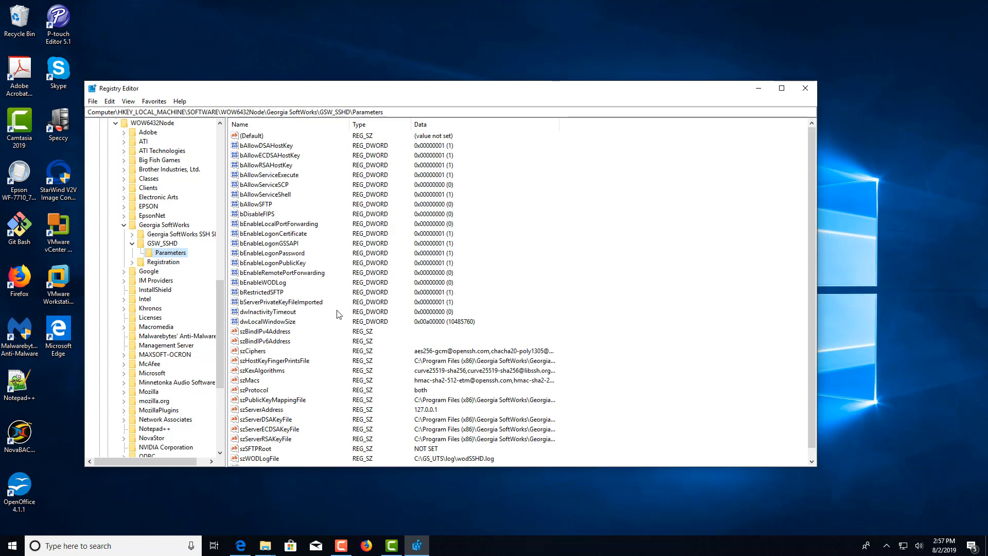
mouse_move(323, 316)
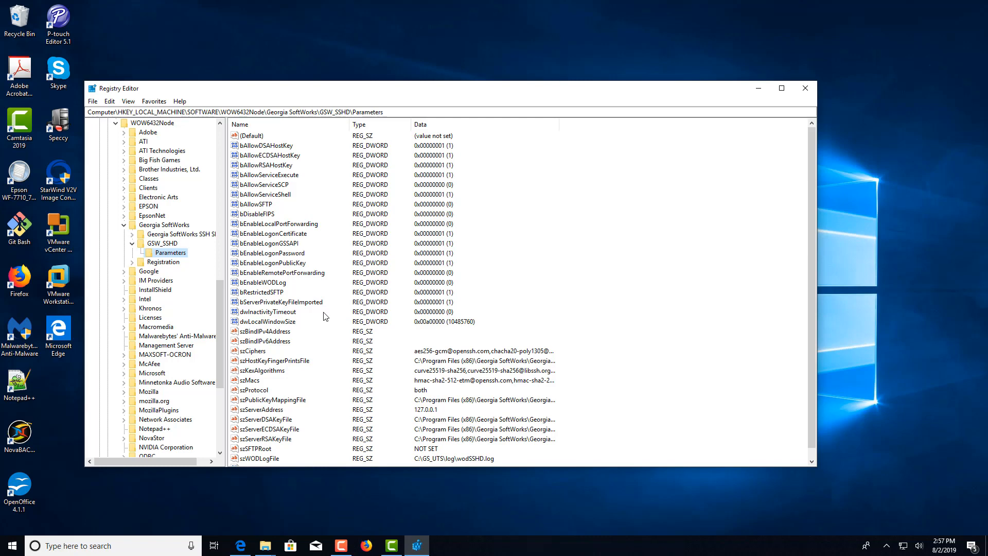
Step: Open the Modify dialog for the usGSWSSHDPort value, currently 16 hex (22)
scroll("down", 3)
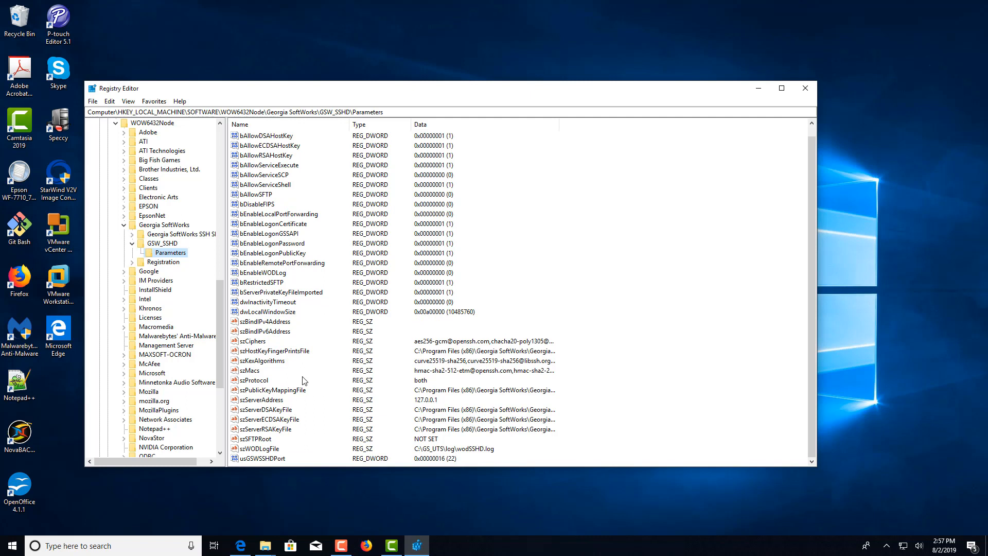
mouse_move(263, 468)
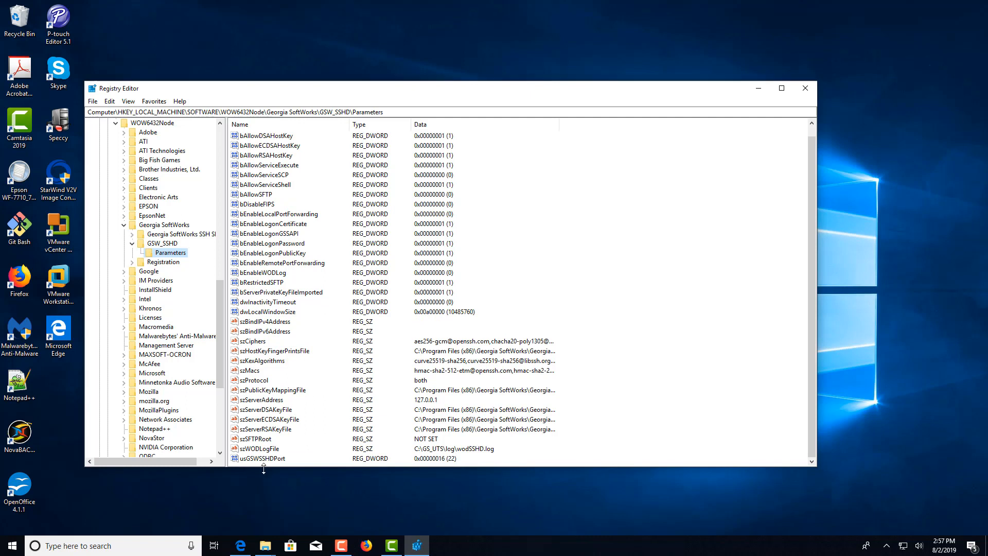
left_click(261, 458)
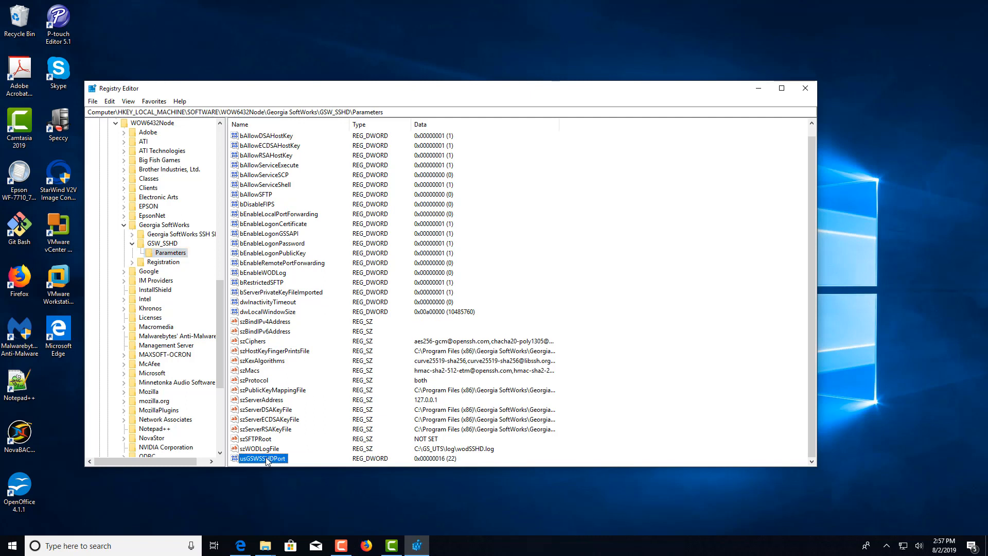
right_click(260, 458)
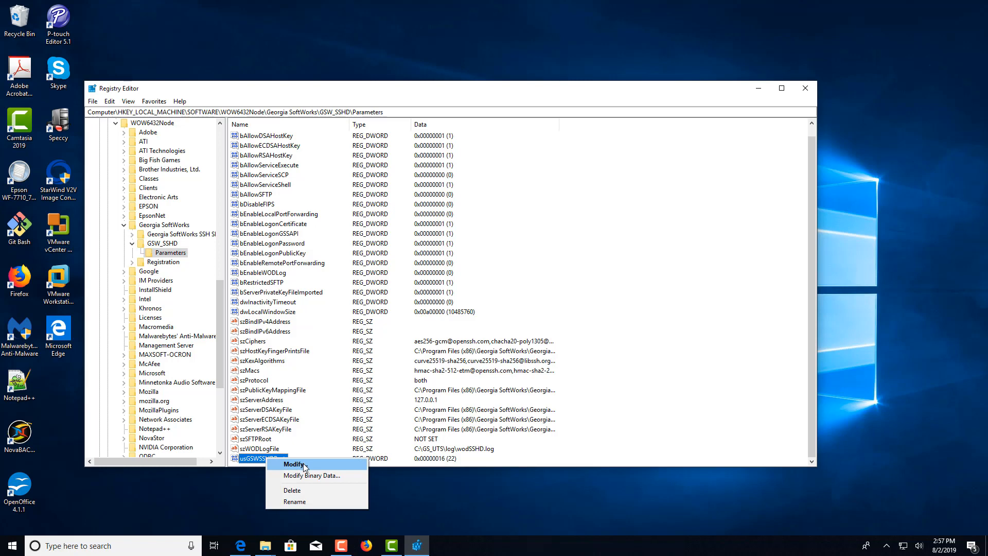
left_click(295, 464)
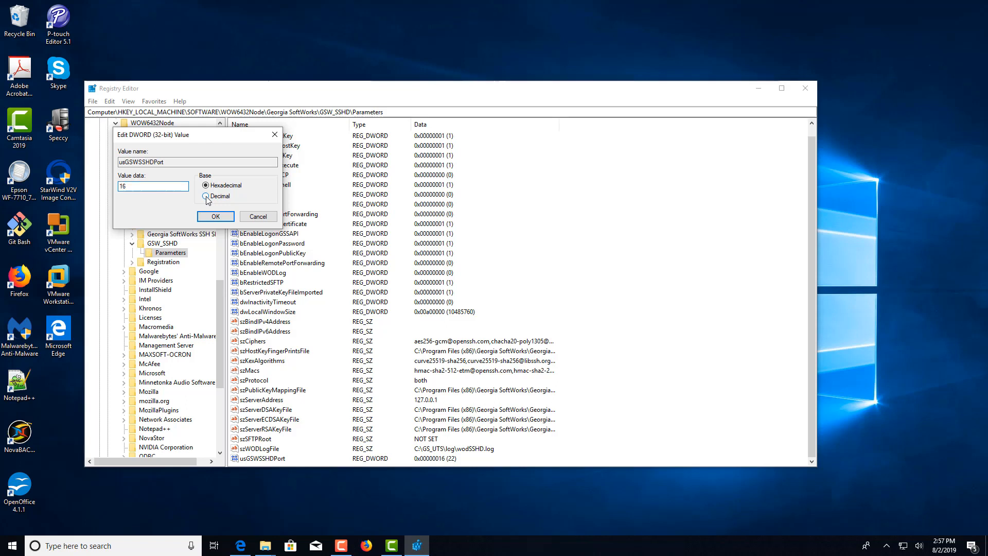
Step: Set usGSWSSHDPort to 1022 in decimal and close Registry Editor
left_click(205, 196)
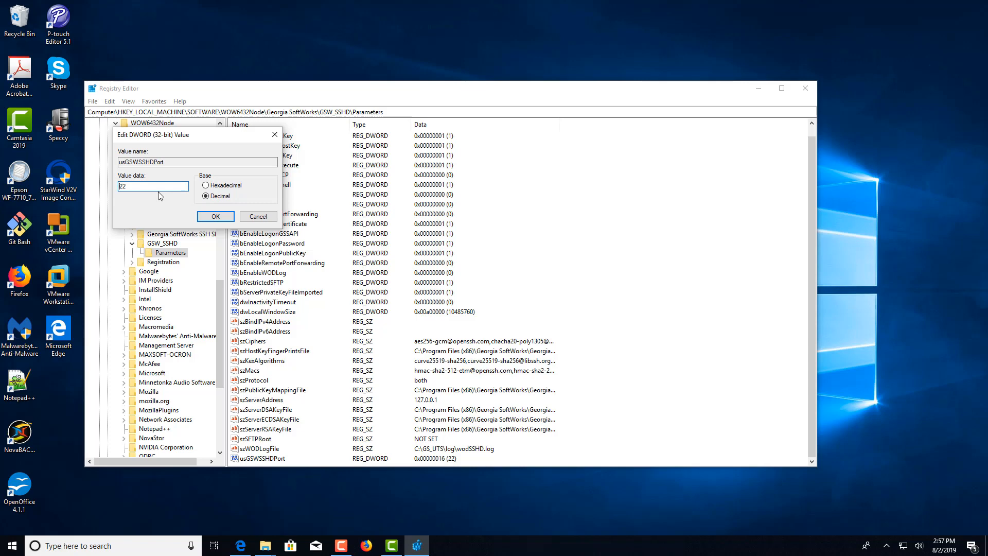
type("1022")
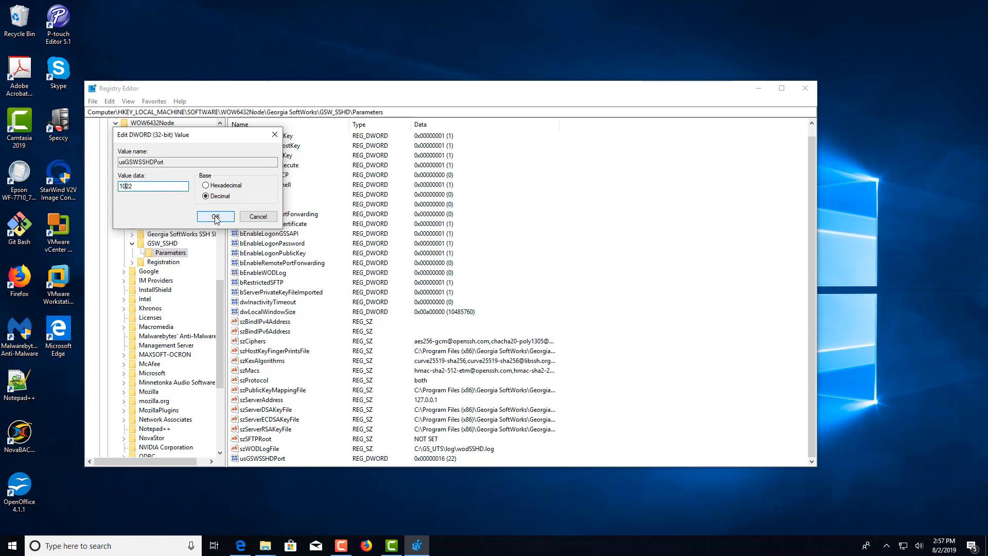
left_click(215, 216)
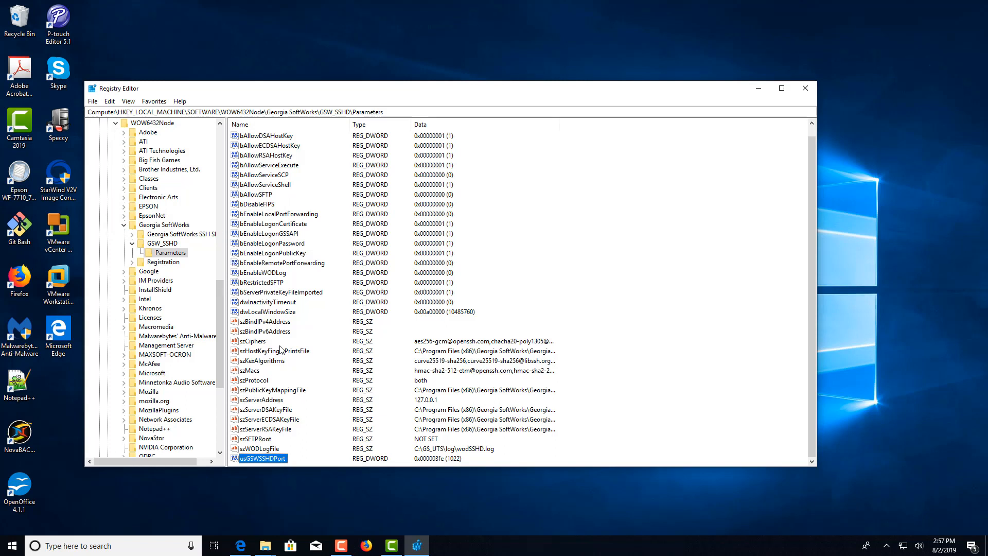
mouse_move(792, 101)
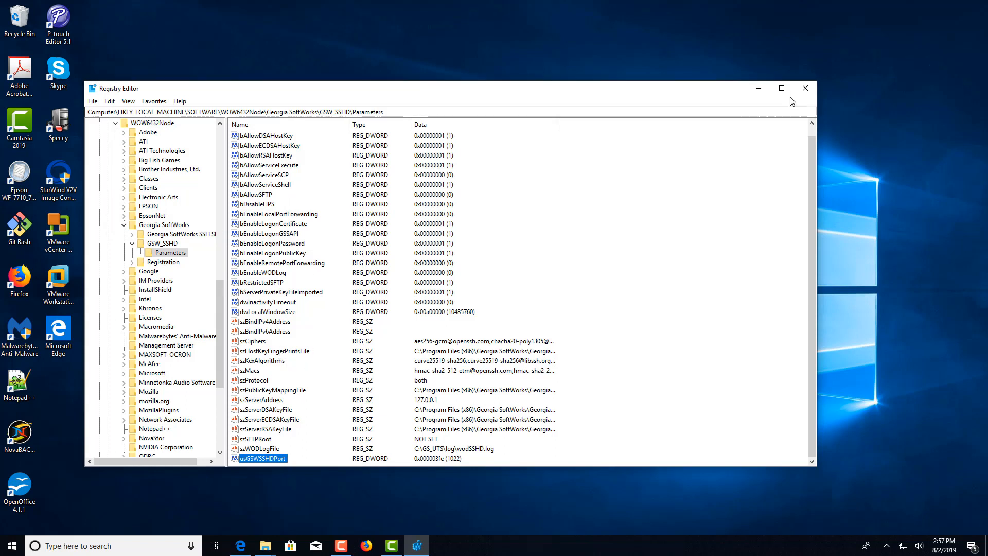
mouse_move(805, 88)
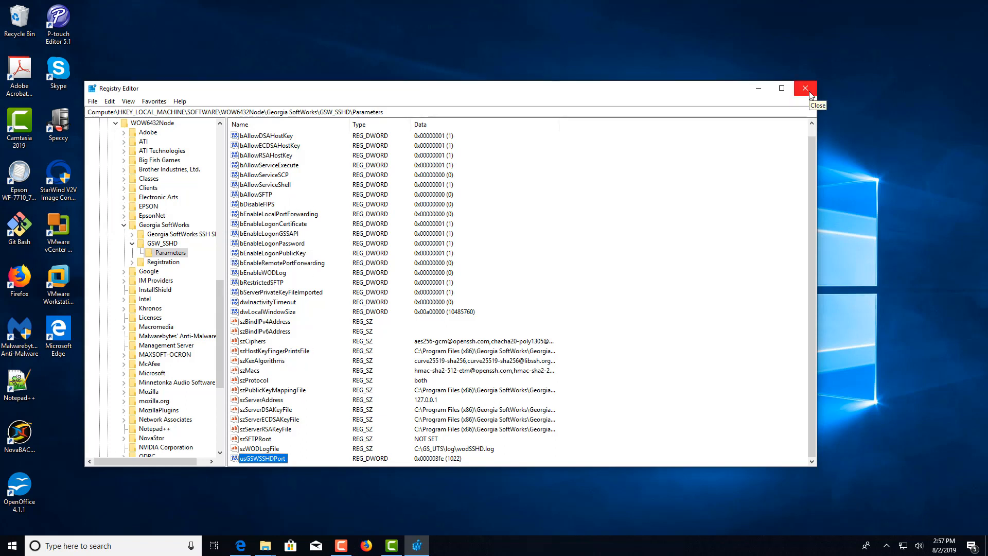
left_click(805, 88)
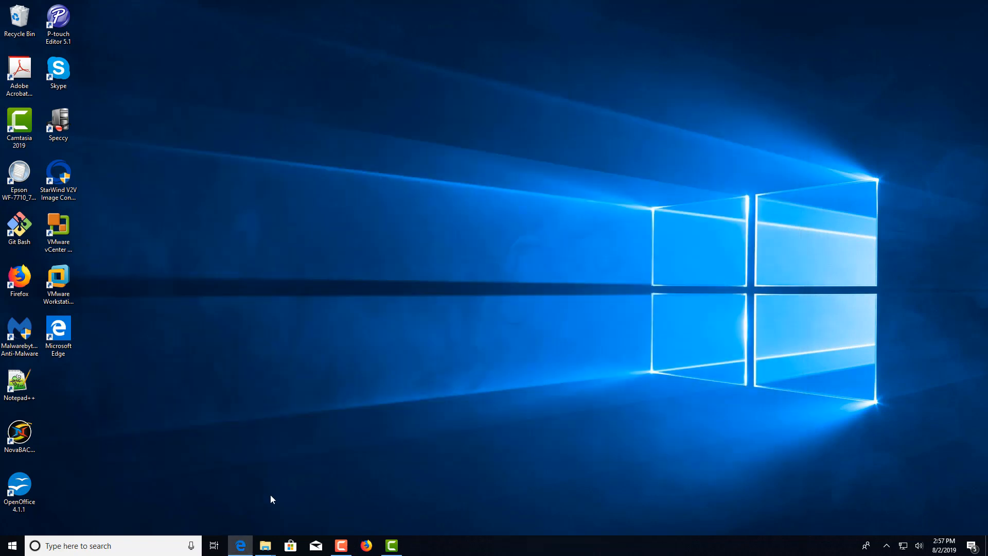
left_click(94, 544)
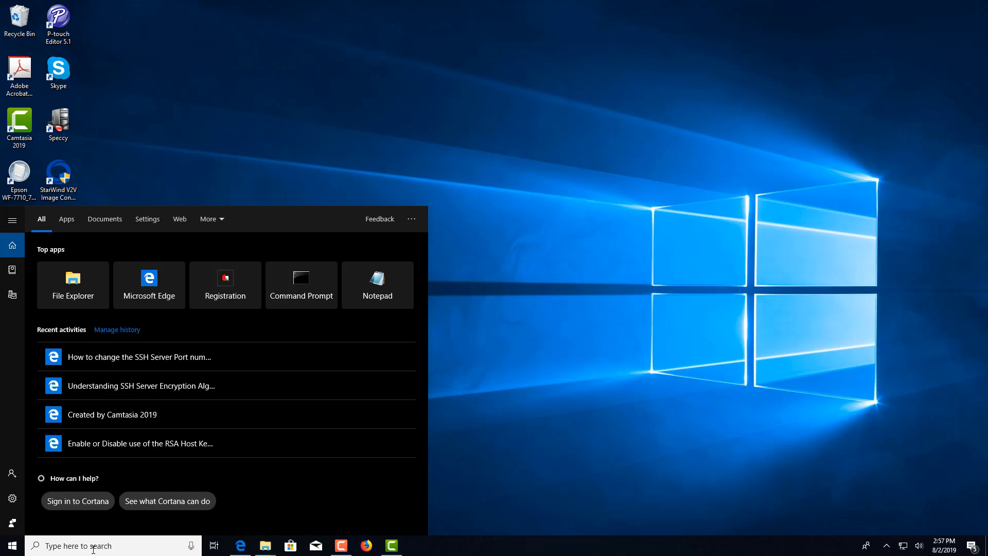
Step: Search Windows for 'serv' and launch the Services console
type("serv")
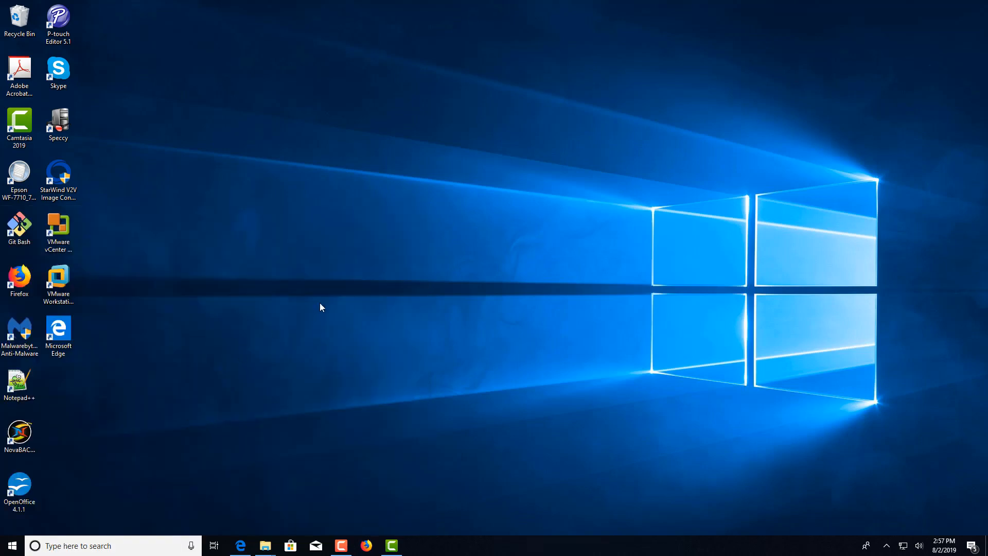
left_click(416, 545)
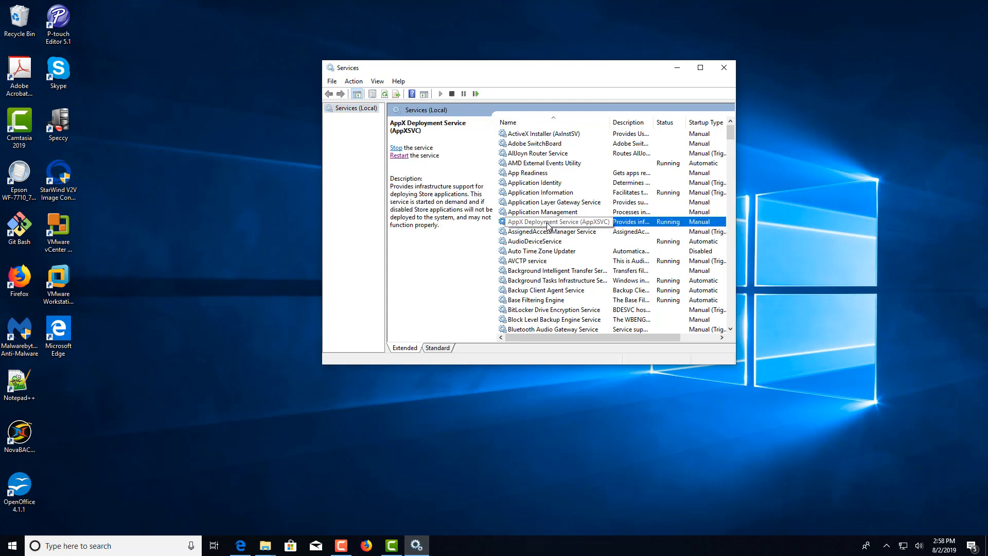
Step: Select the Georgia SoftWorks GSW_SSHD service and start restarting it
scroll("down", 3)
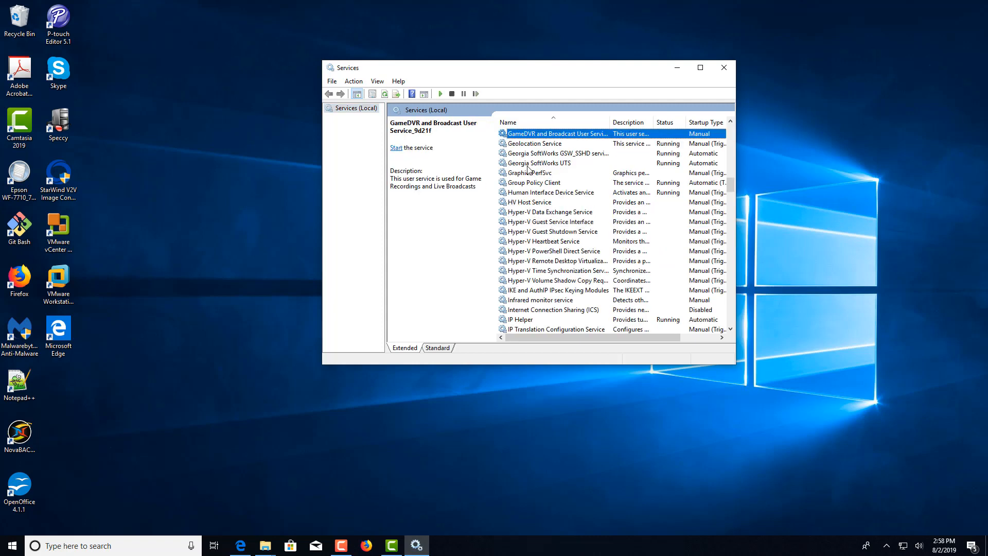
left_click(557, 153)
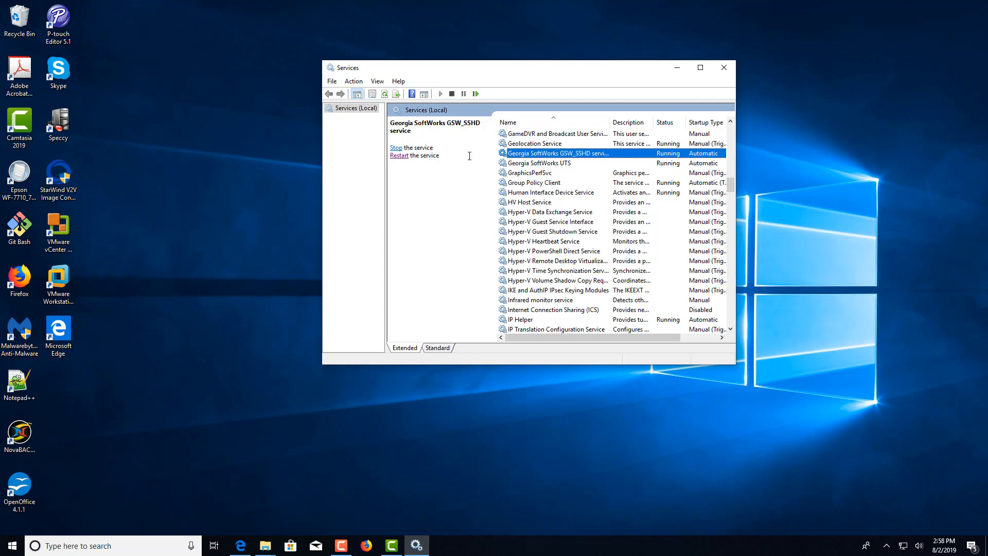
left_click(395, 147)
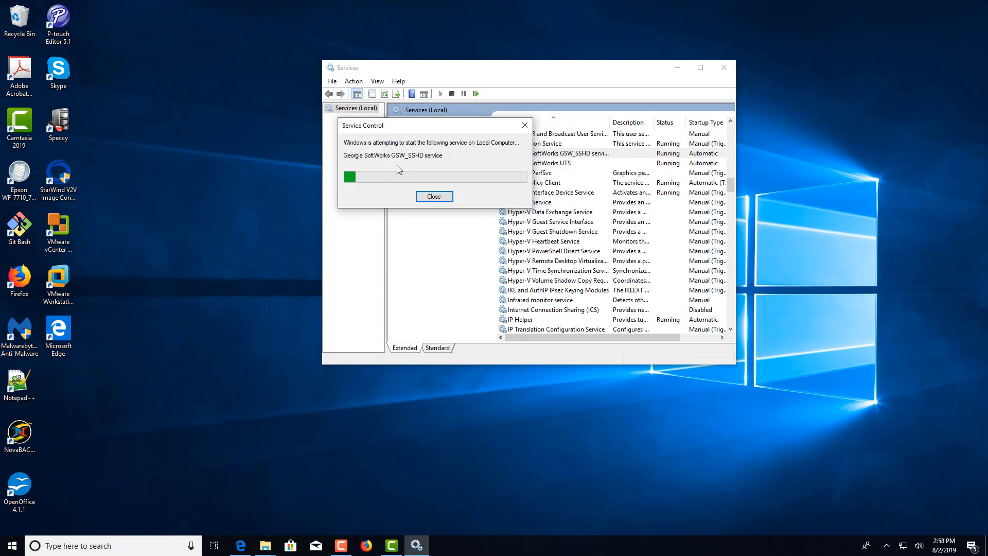
Step: Restart the GSW_SSHD service and wait until it shows Running
left_click(434, 196)
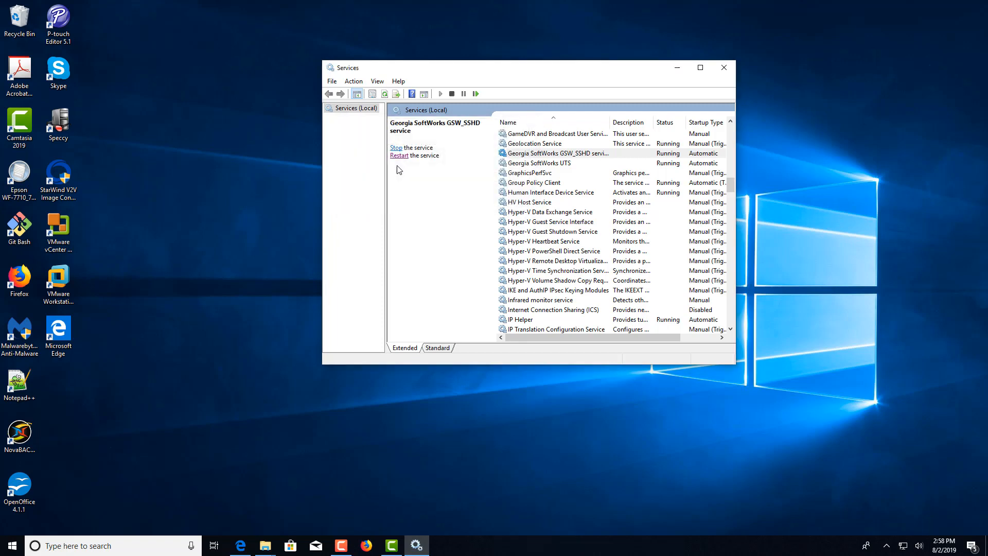
mouse_move(426, 178)
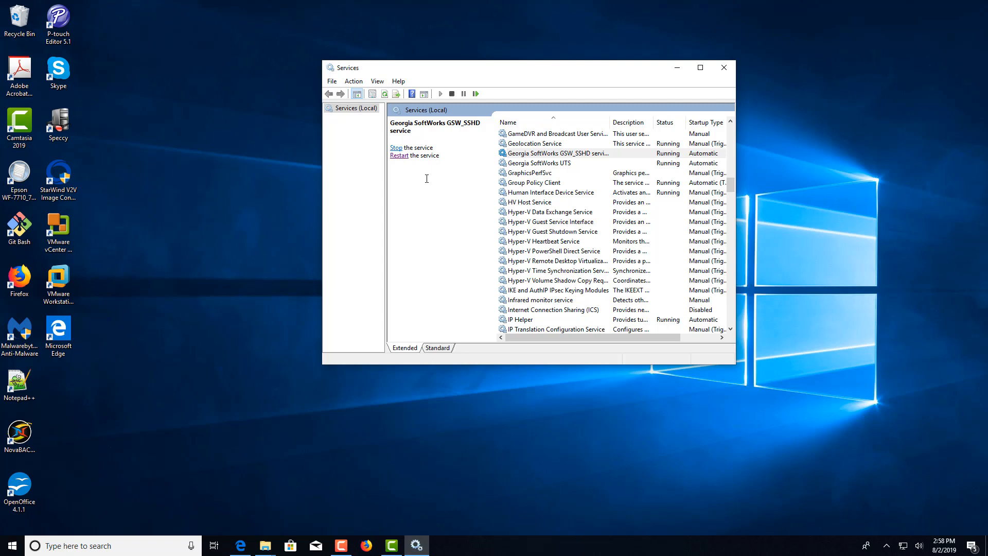
mouse_move(412, 169)
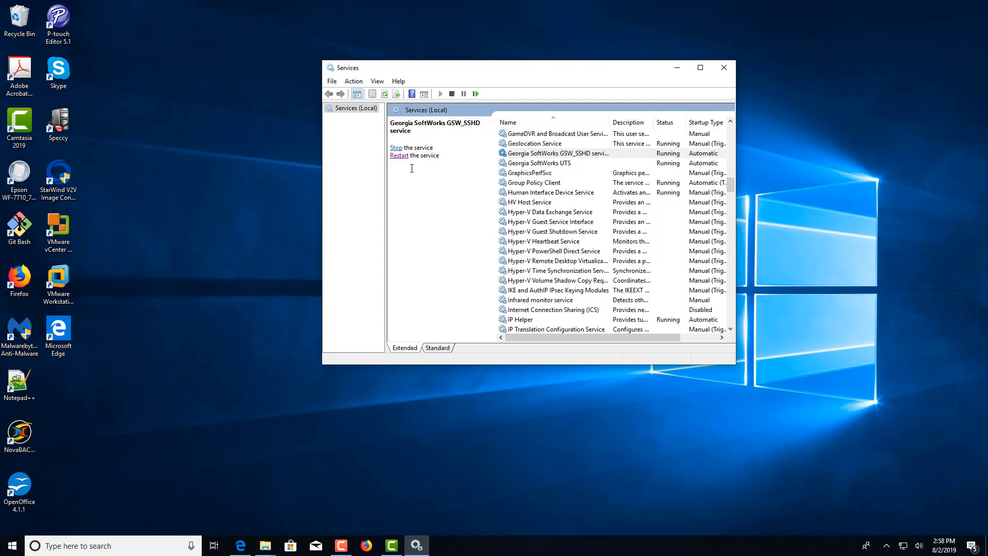
mouse_move(447, 199)
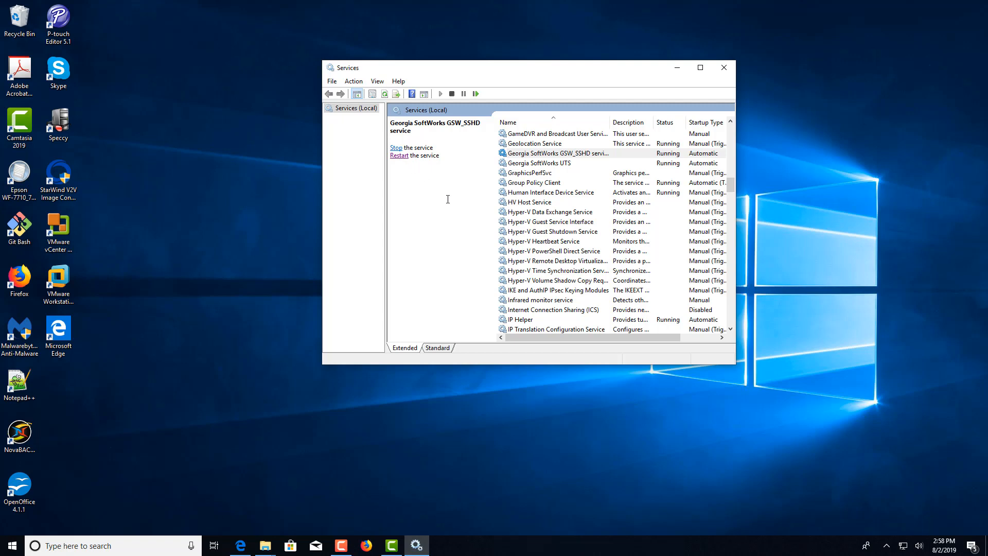
mouse_move(570, 95)
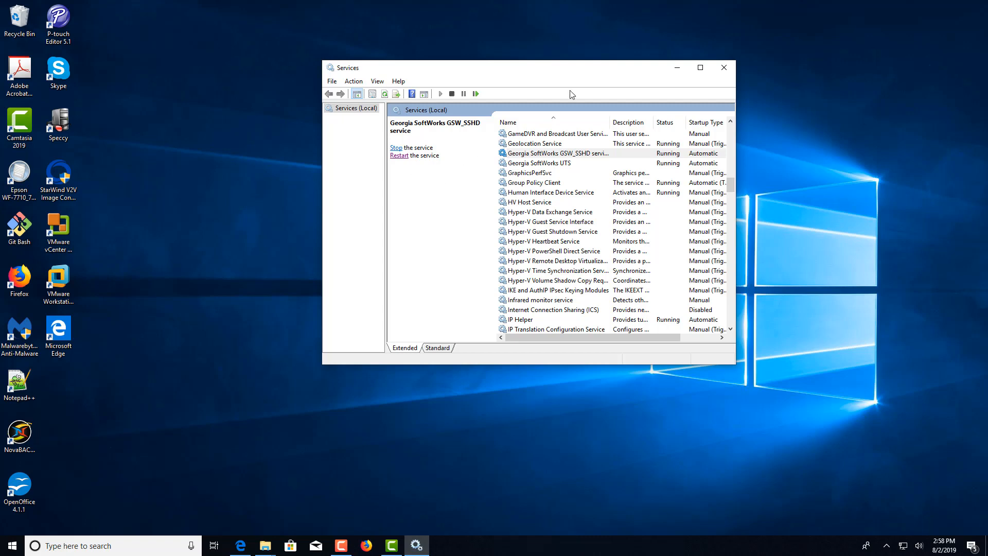
mouse_move(724, 67)
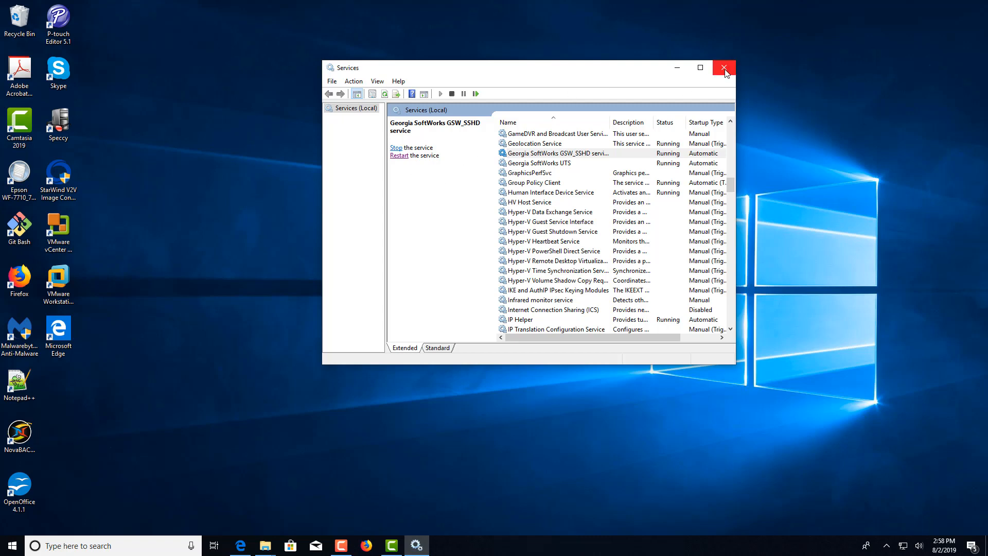